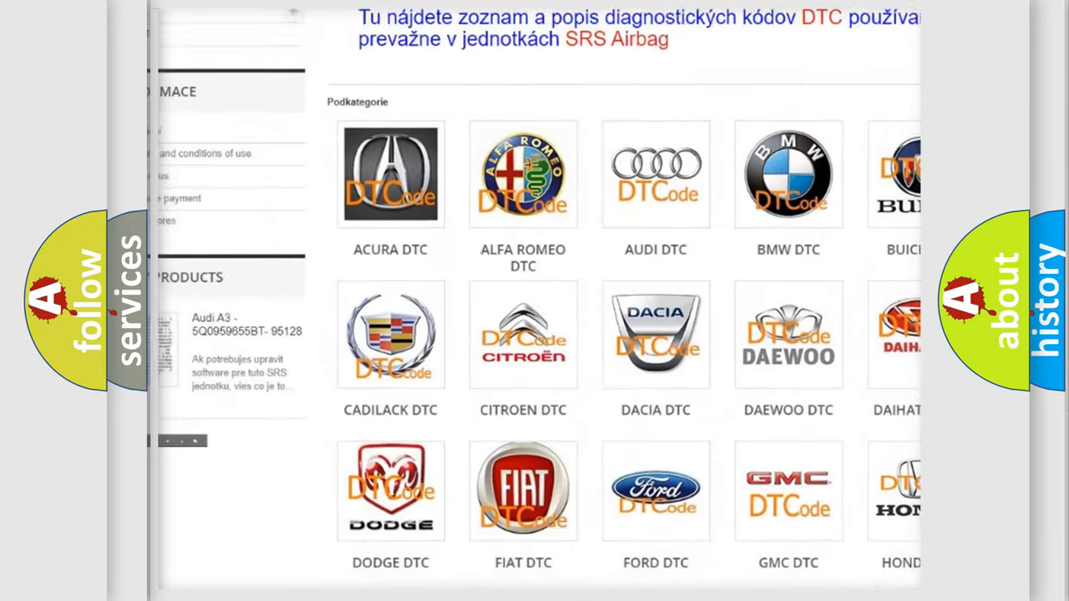
pyautogui.scroll(-3)
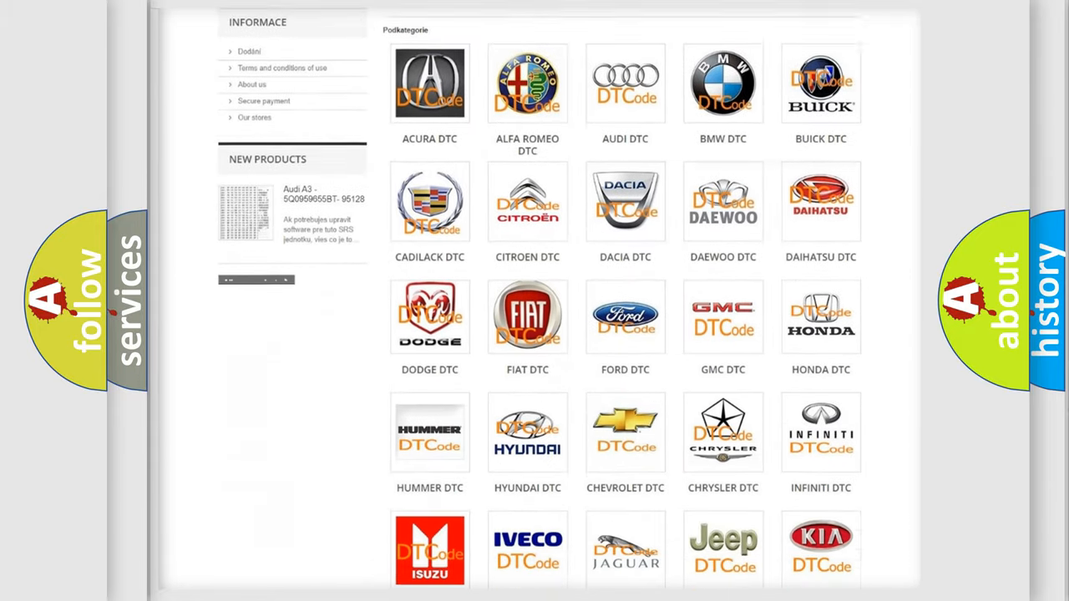
pyautogui.scroll(-3)
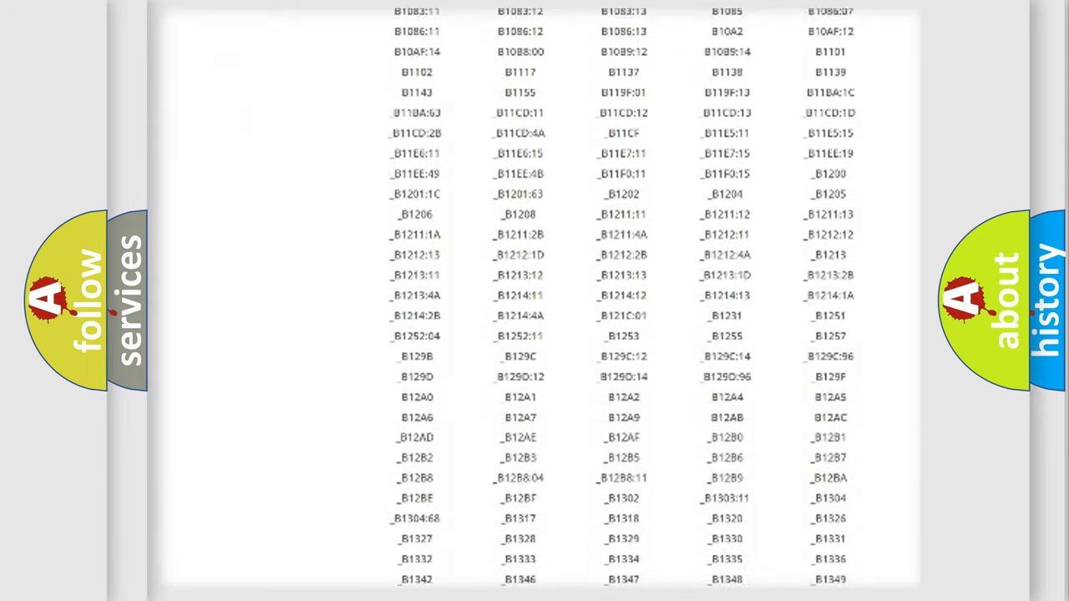
pyautogui.scroll(-3)
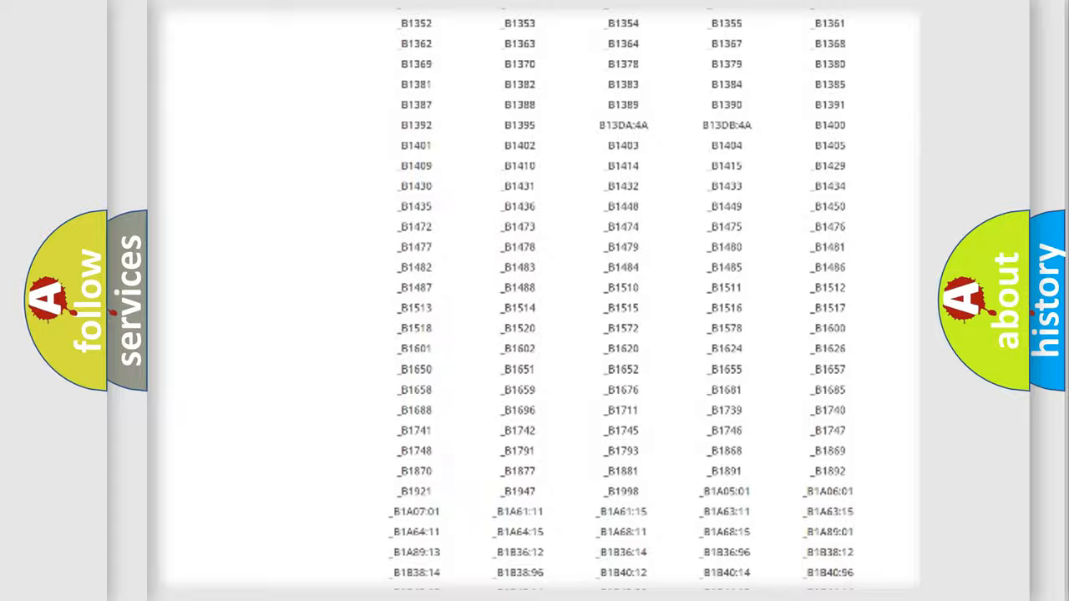